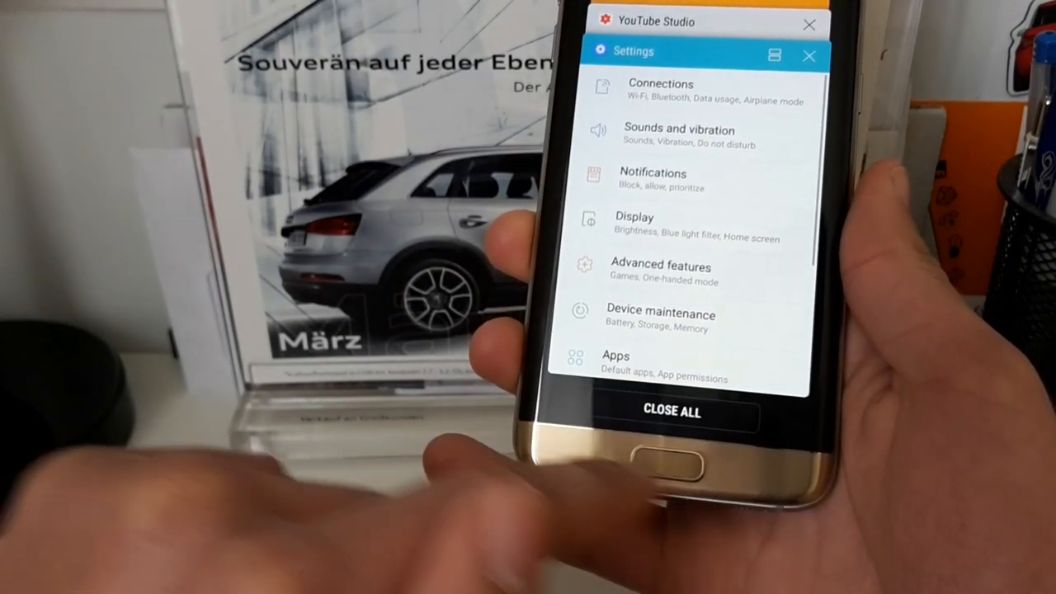
Step: Dock Settings in the top split-screen pane and scroll the app list below for a second app
left_click(671, 412)
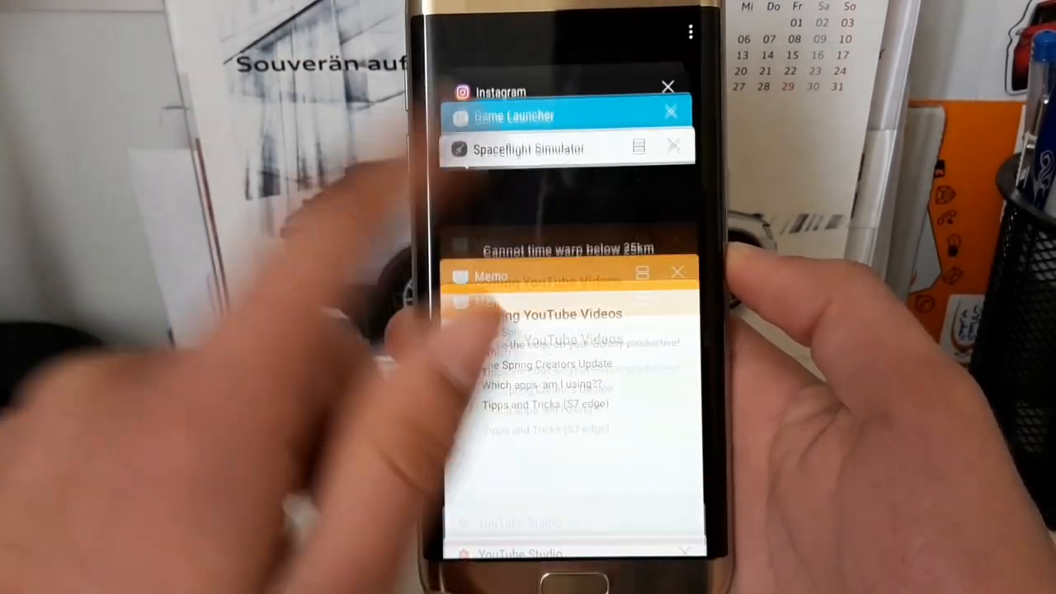
scroll("down", 3)
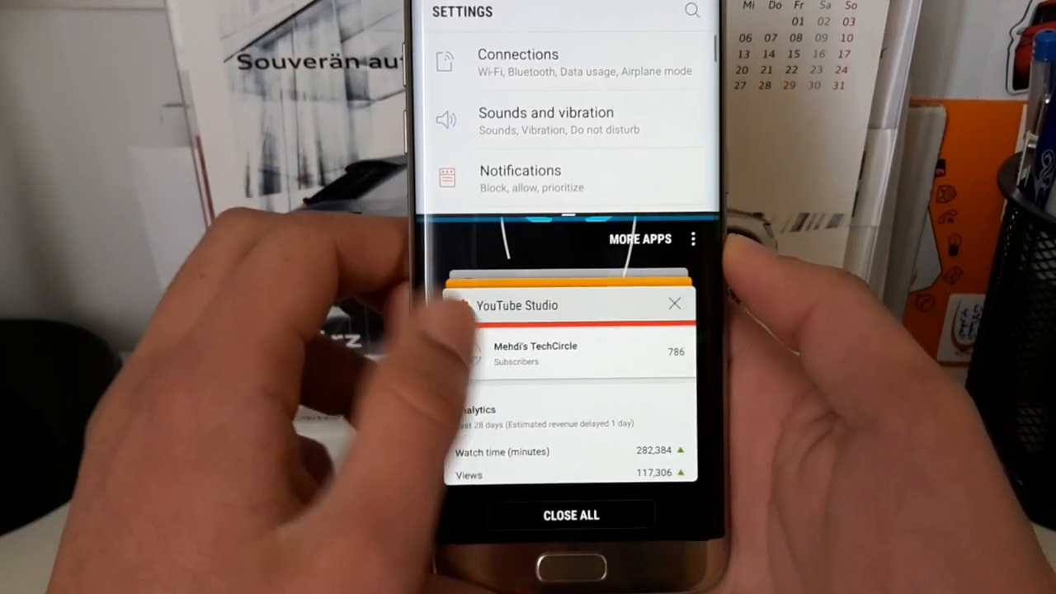
scroll("down", 3)
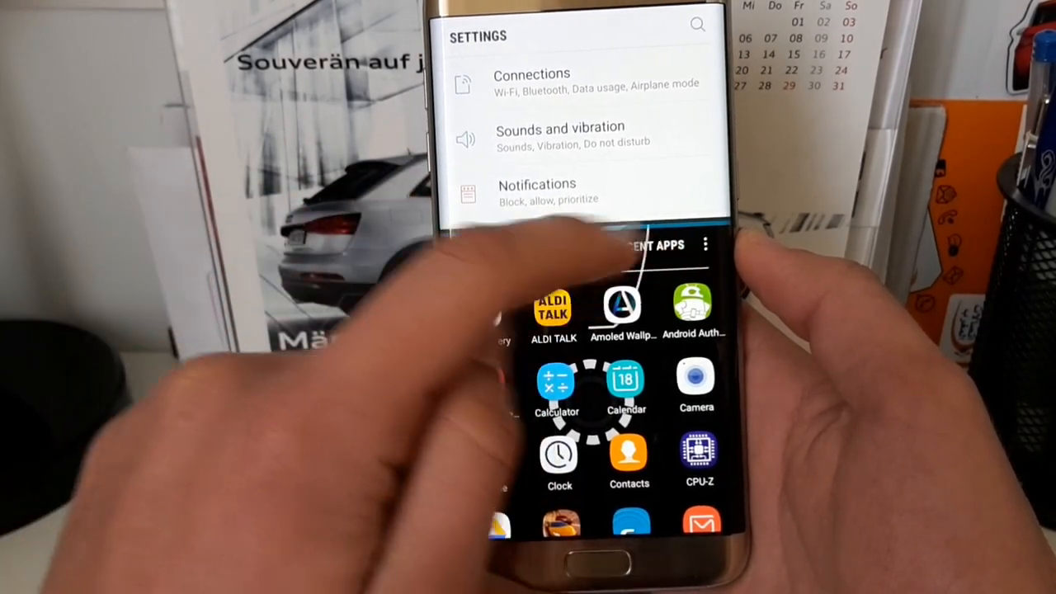
left_click(559, 134)
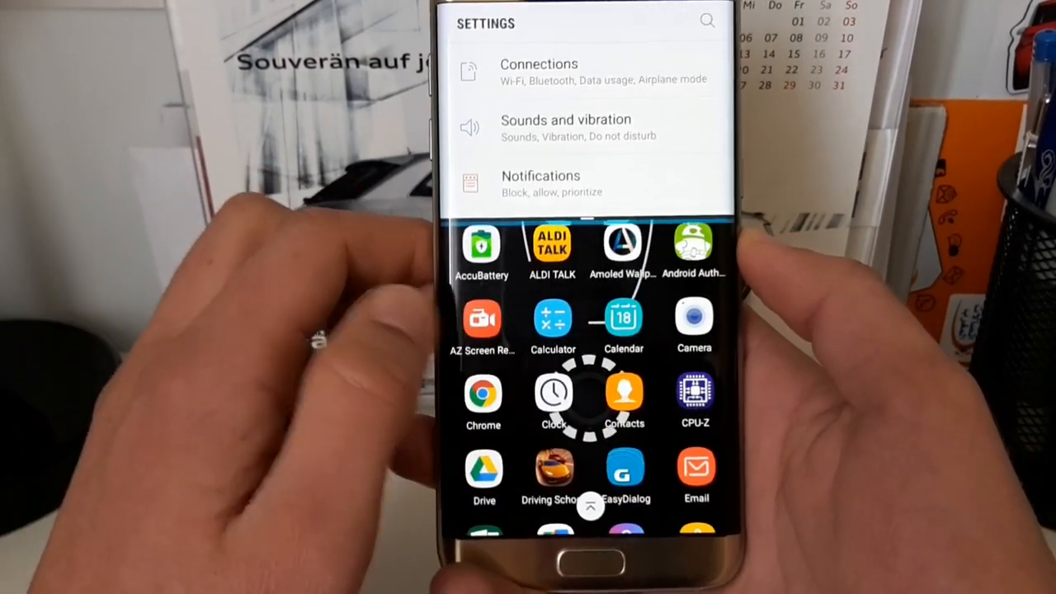
scroll("down", 3)
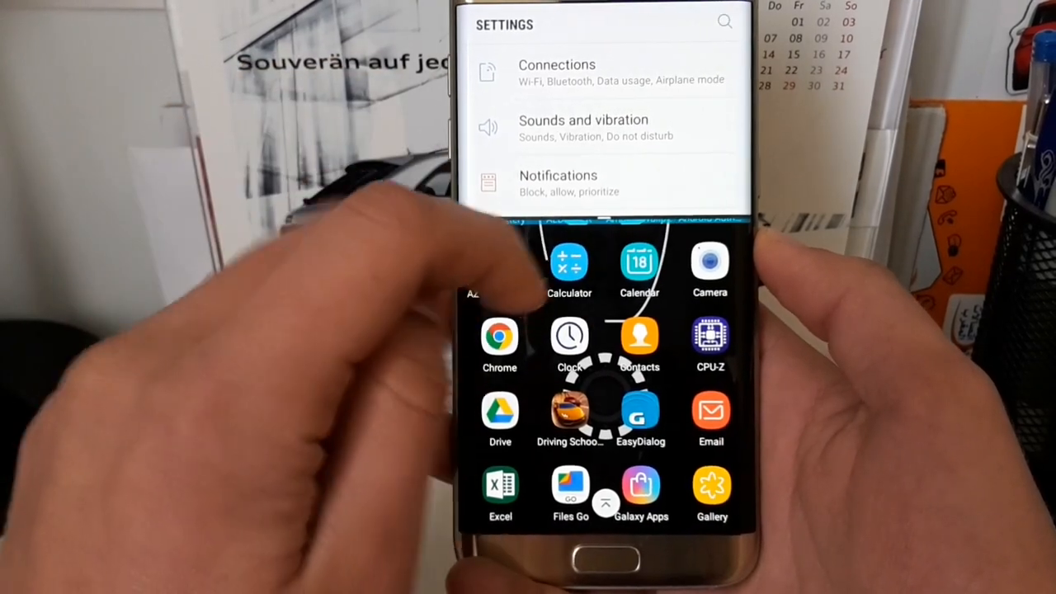
scroll("down", 3)
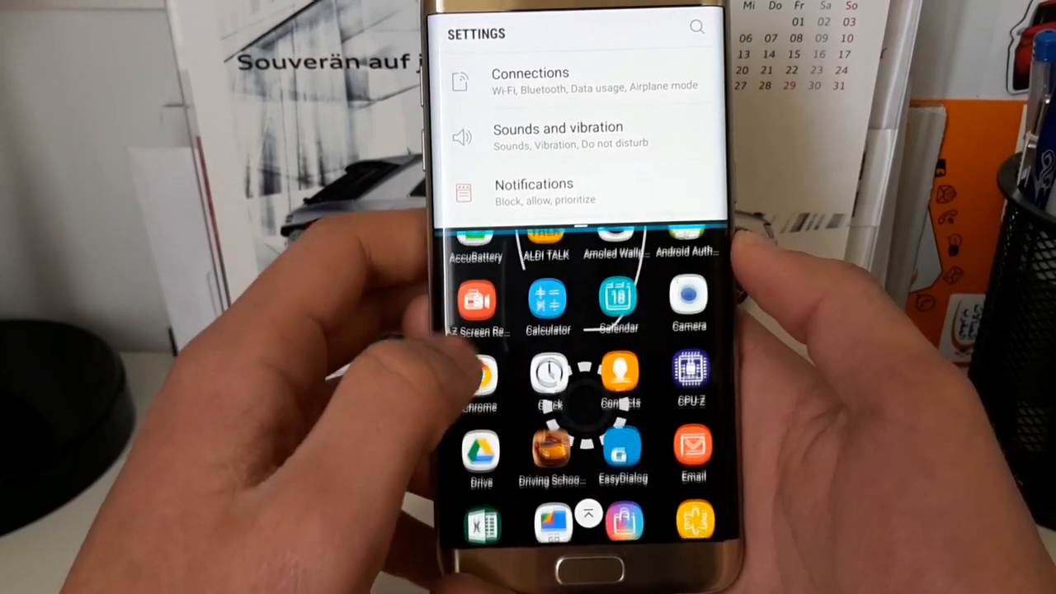
Step: Launch Calculator in the lower pane and enlarge the Settings half
left_click(546, 305)
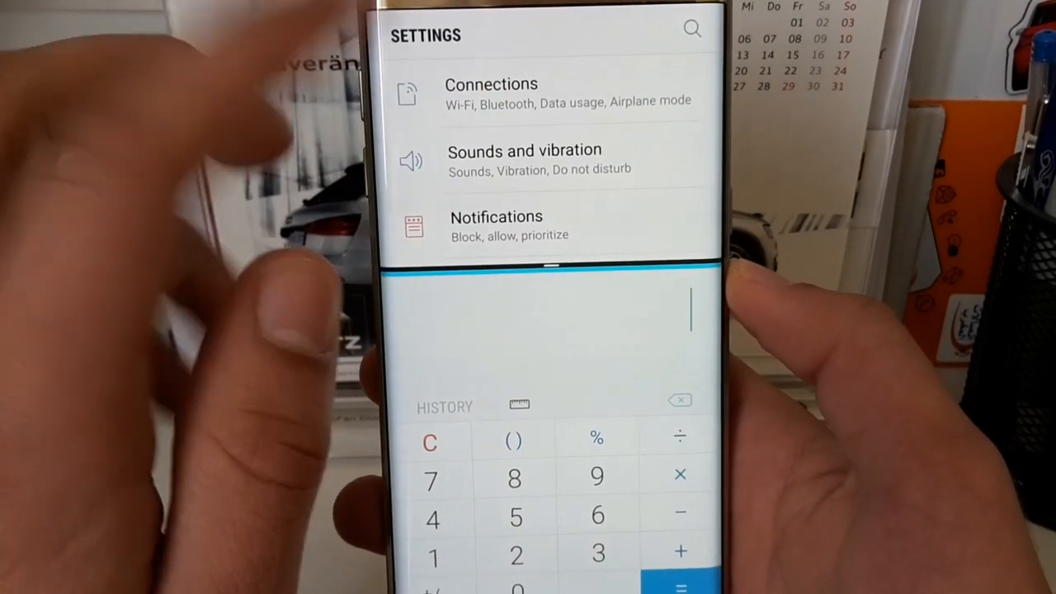
scroll("down", 3)
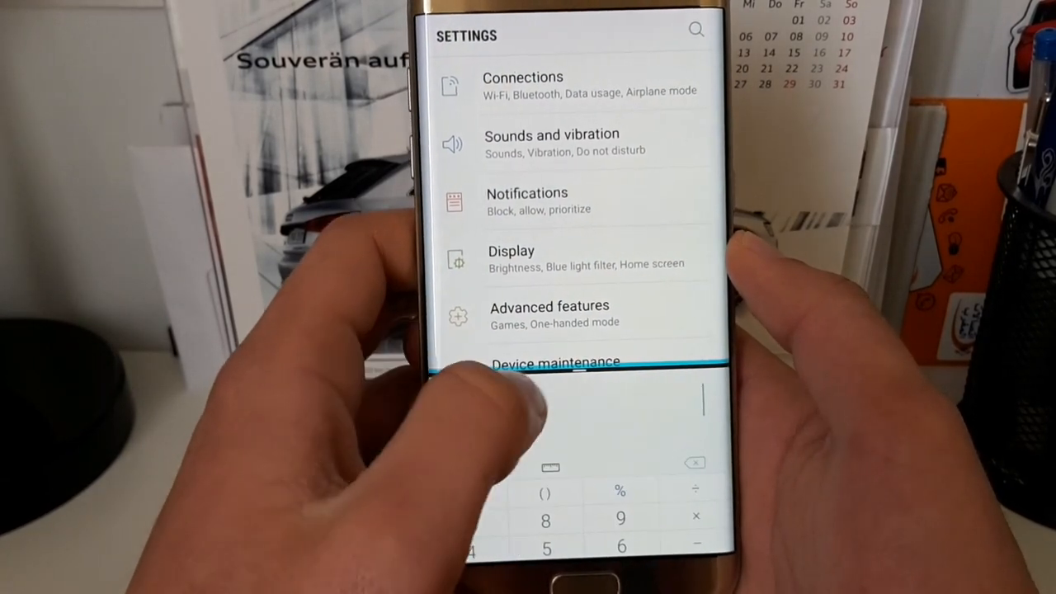
Step: Swap the panes so Calculator sits on top and Settings below
scroll("down", 3)
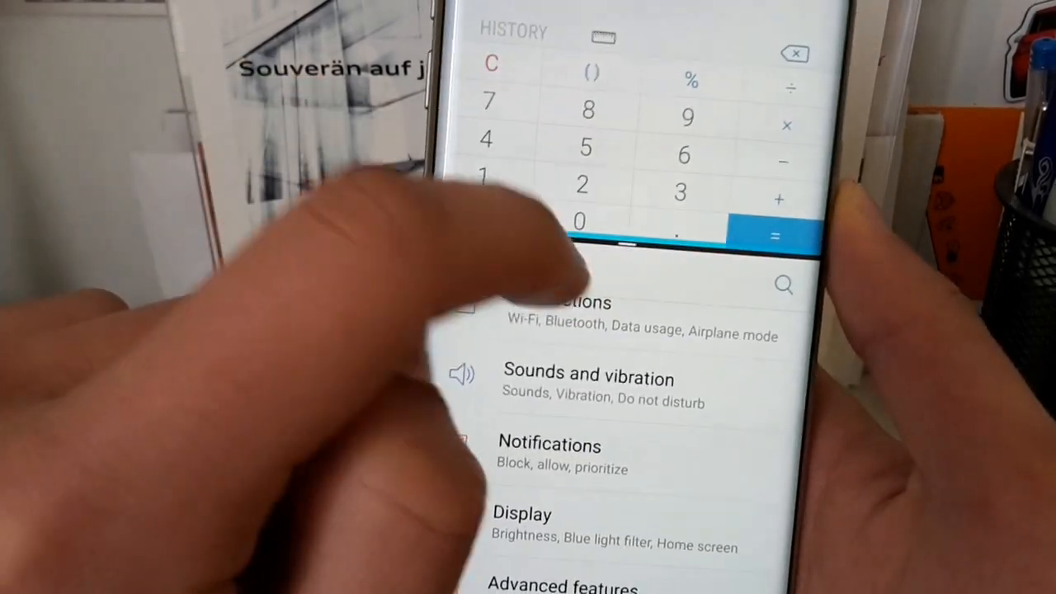
Step: Exit split screen and show recents with Calculator, Settings and YouTube Studio cards
left_click(775, 235)
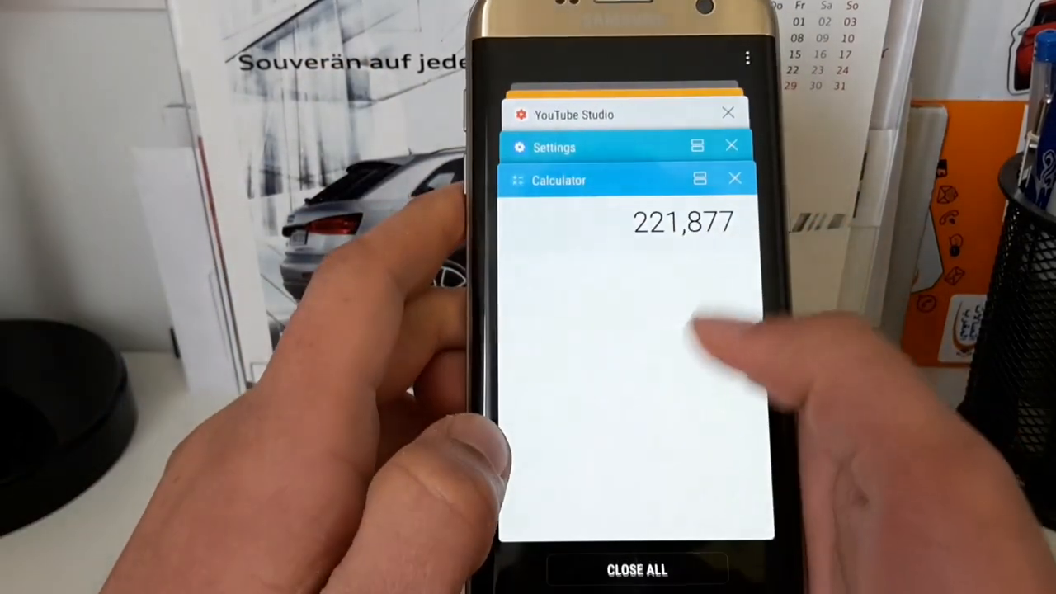
left_click(558, 179)
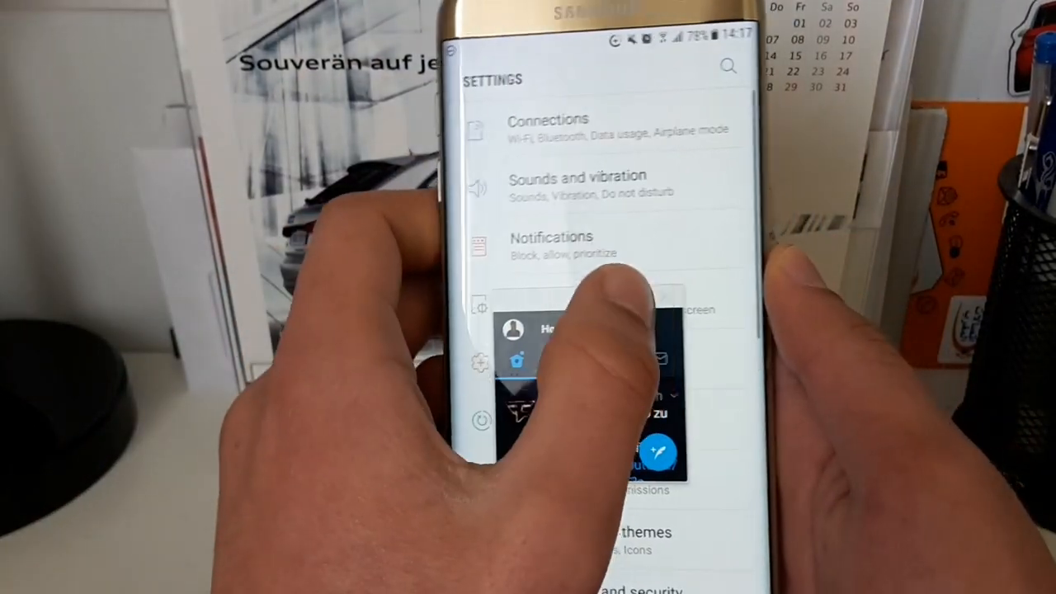
Step: Scroll Advanced features down to reach the Multi window settings page
scroll("down", 3)
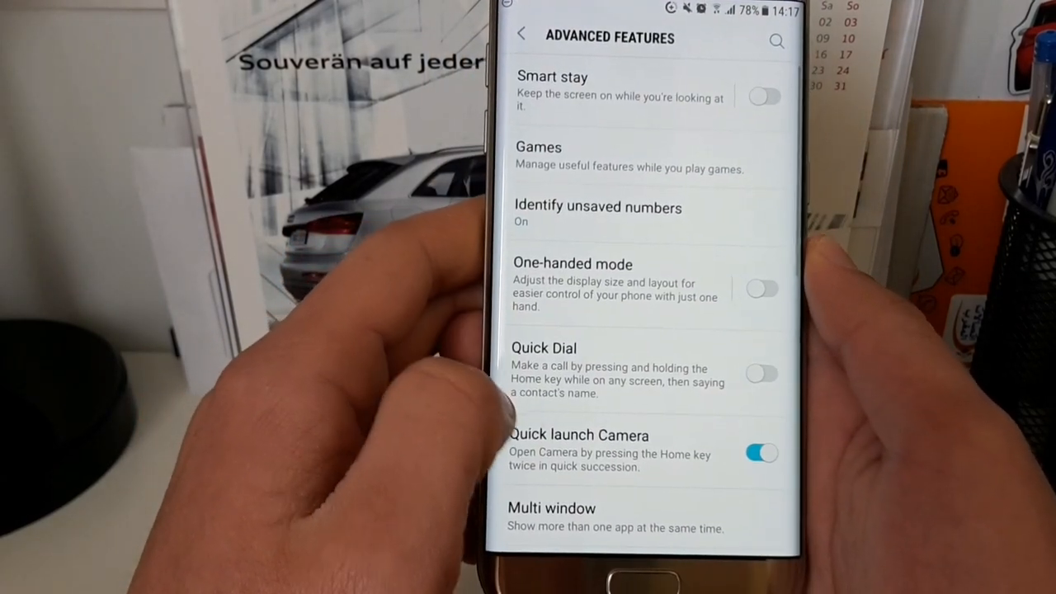
scroll("down", 3)
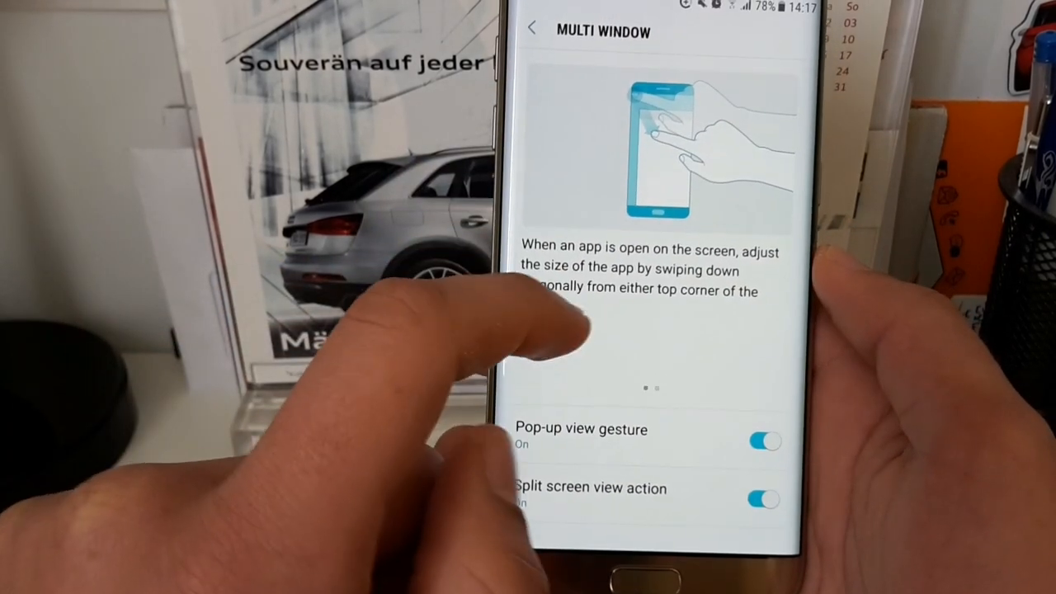
left_click(765, 441)
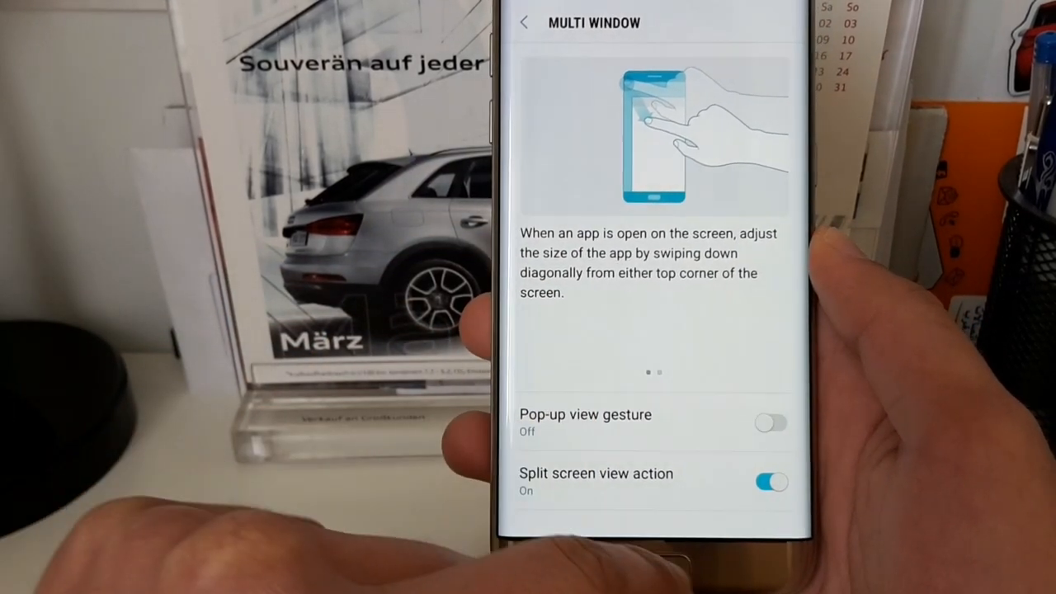
left_click(772, 423)
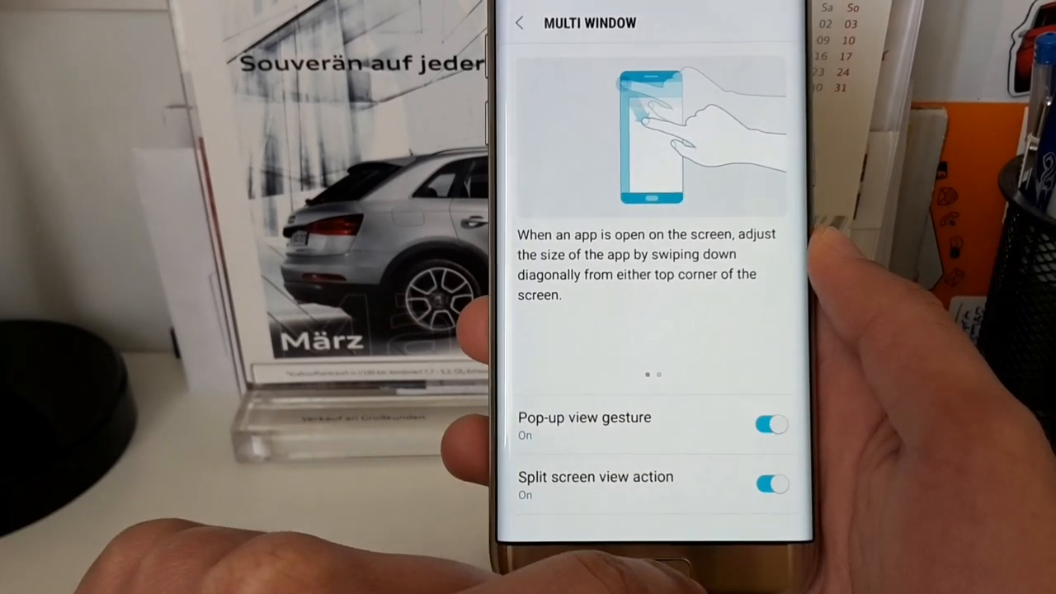
left_click(772, 484)
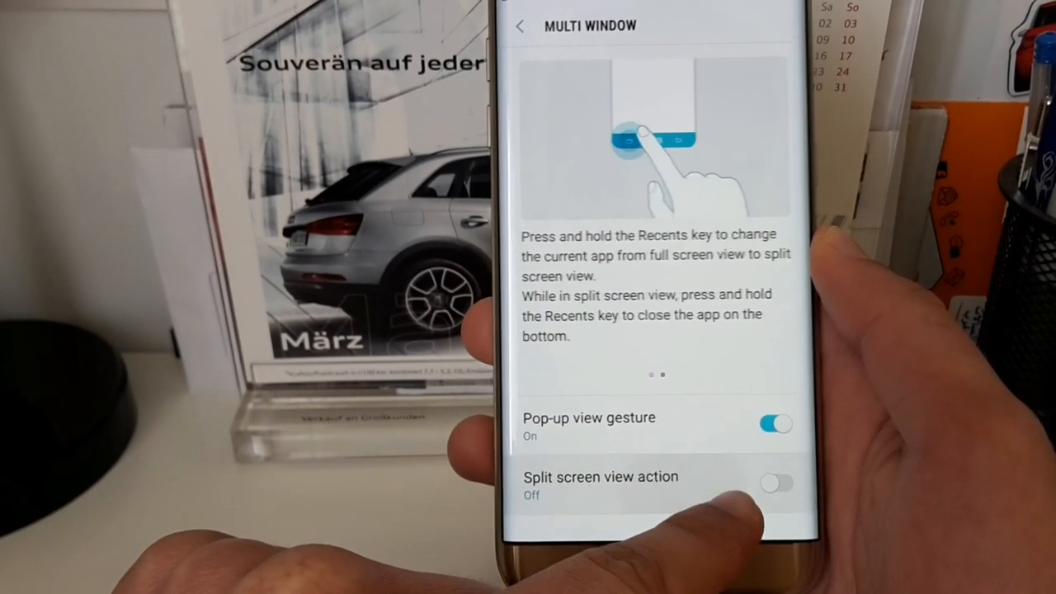
left_click(775, 484)
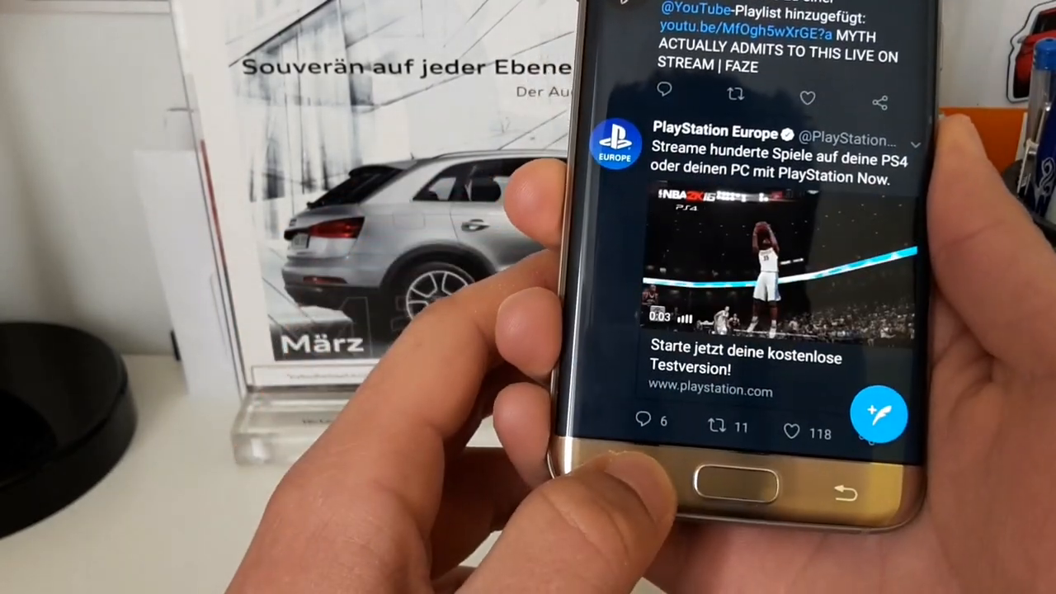
Step: Scroll down through the tweets on the full-screen Twitter home timeline
scroll("down", 3)
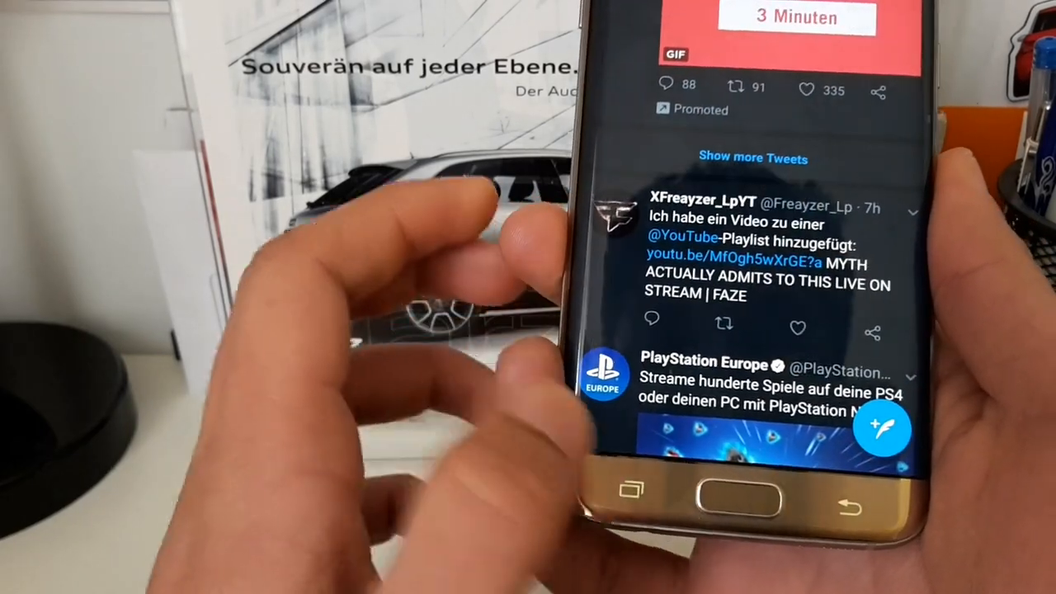
scroll("down", 3)
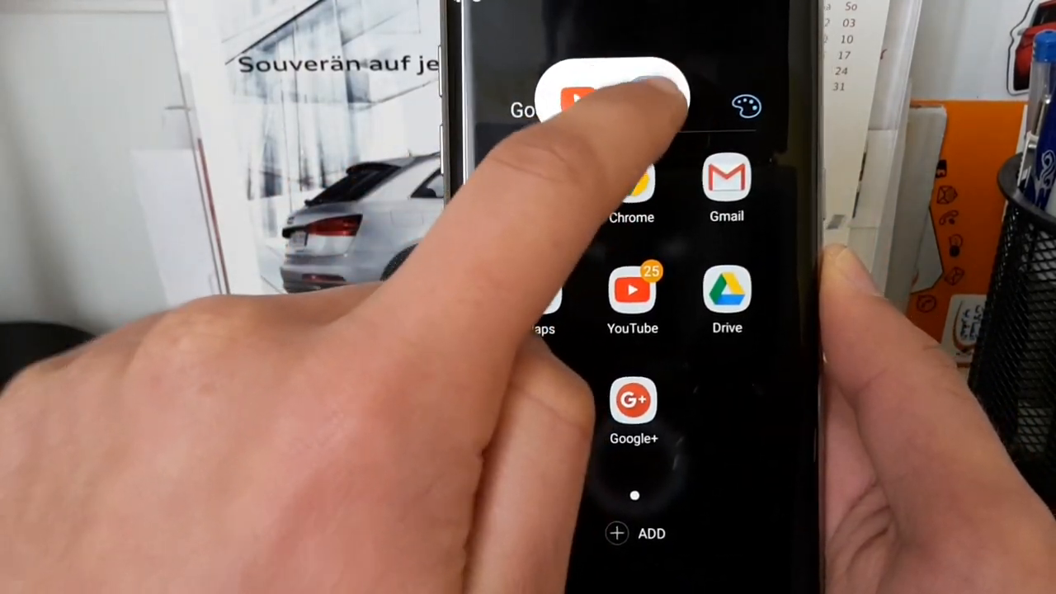
Step: Launch YouTube from the Google folder as a pop-up over the Twitter window
left_click(632, 297)
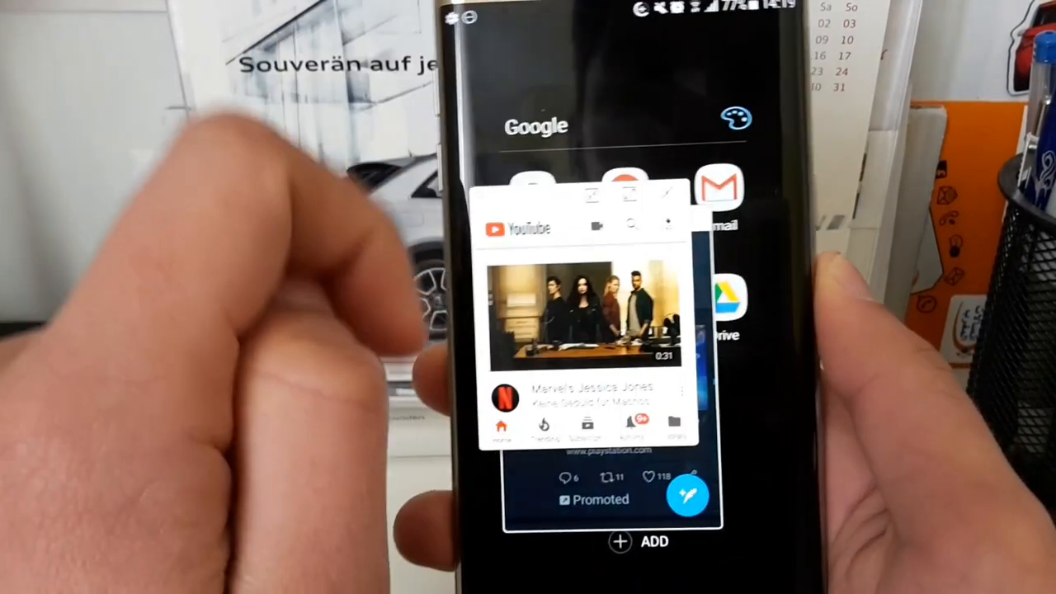